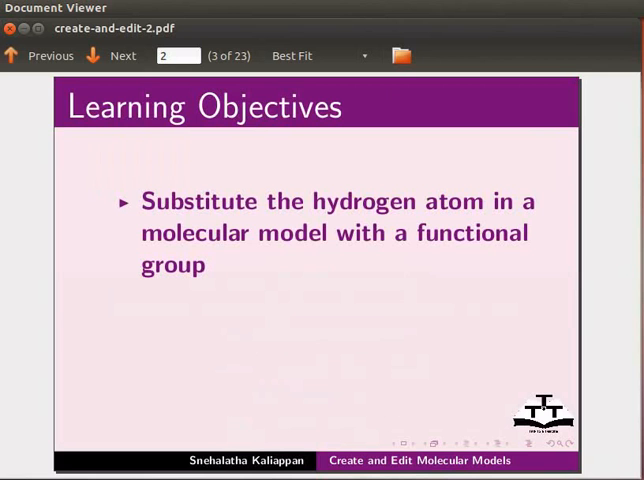
- Step through the learning objectives and prerequisites slides
left_click(123, 55)
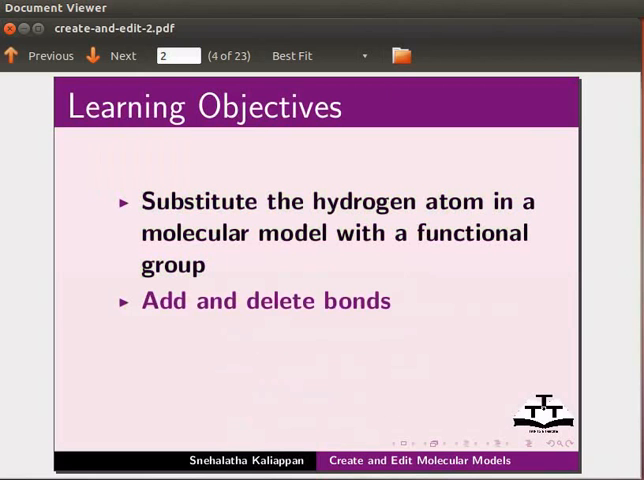
left_click(112, 56)
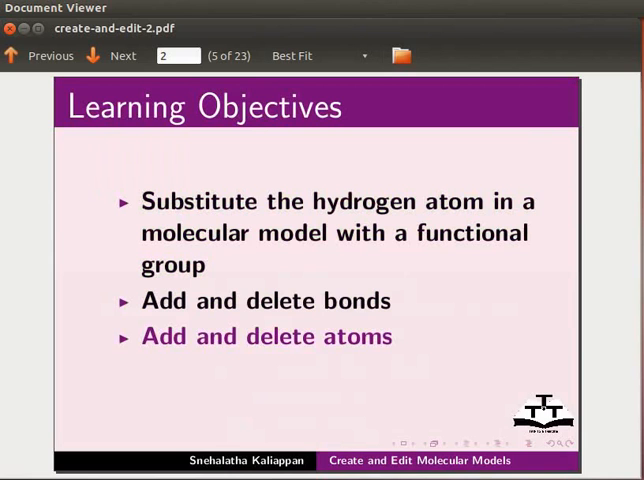
left_click(123, 56)
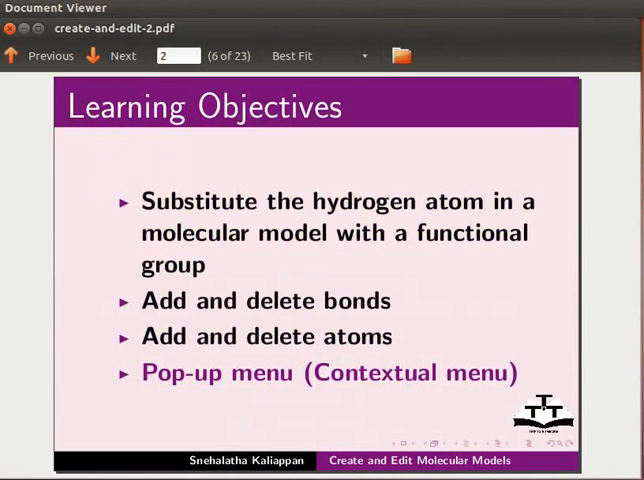
left_click(111, 56)
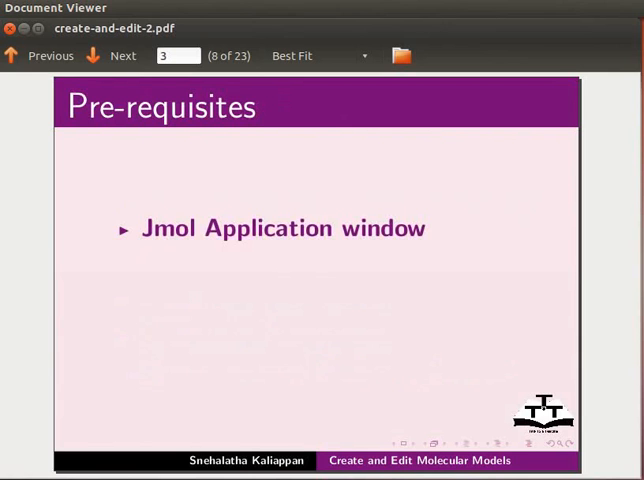
left_click(122, 55)
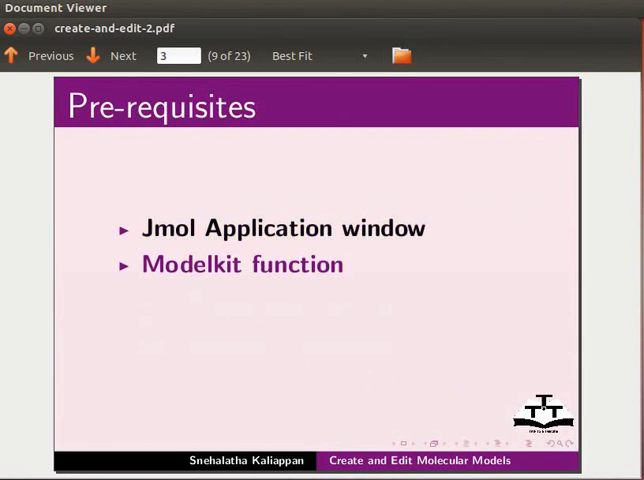
- Step through the system requirements slides, including Java, then close the viewer
left_click(111, 55)
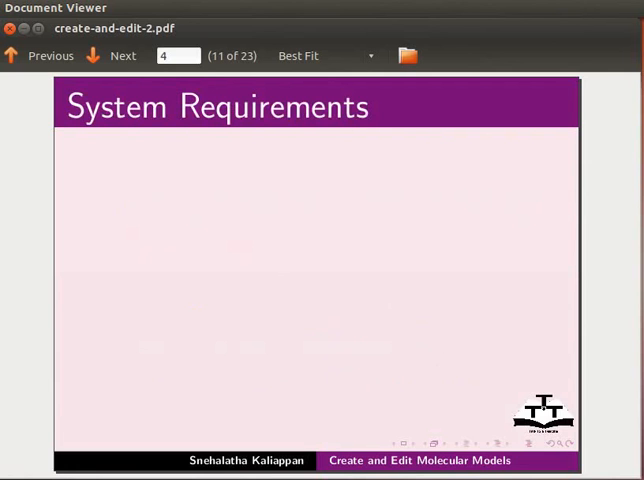
left_click(123, 55)
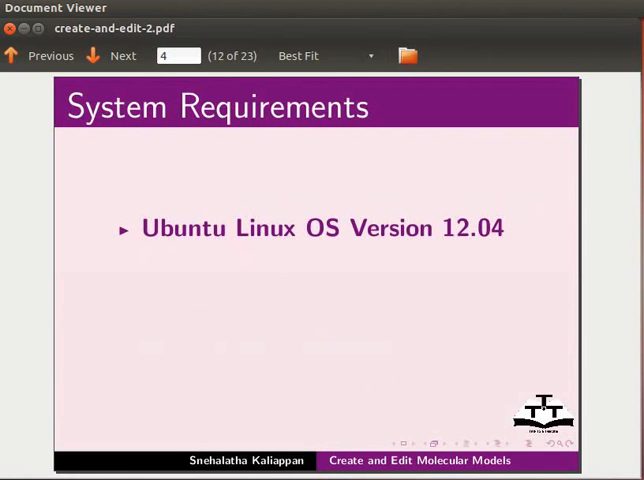
left_click(112, 55)
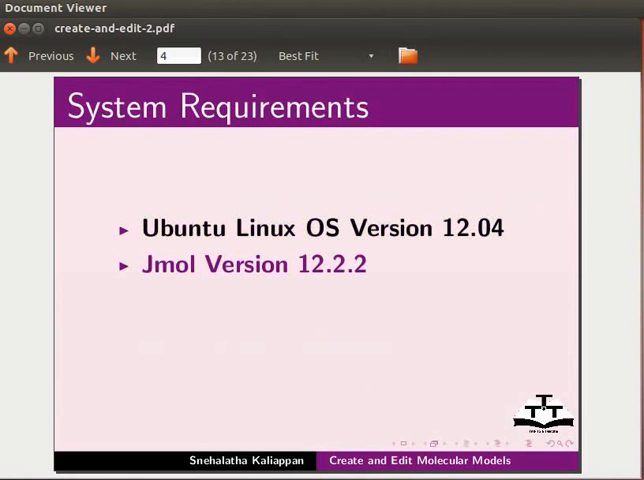
left_click(122, 55)
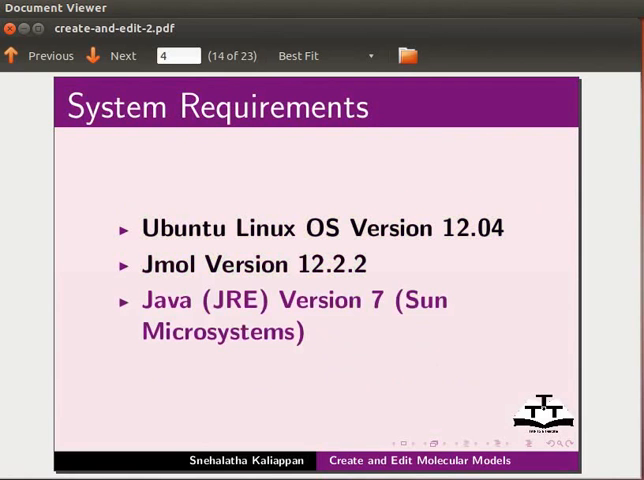
left_click(22, 46)
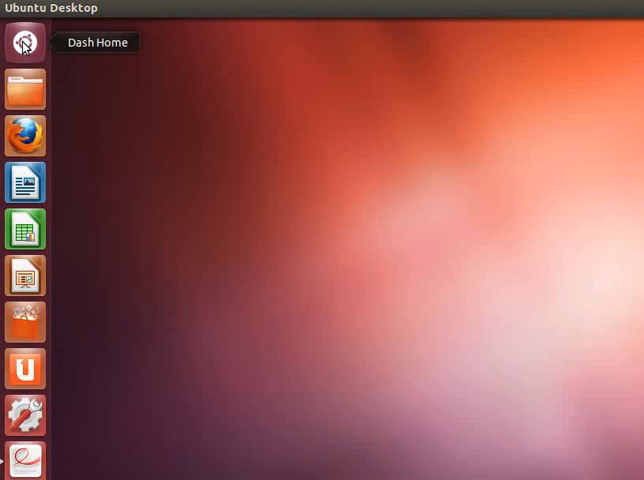
- Search the Dash for 'jmo' to find and launch Jmol
left_click(23, 44)
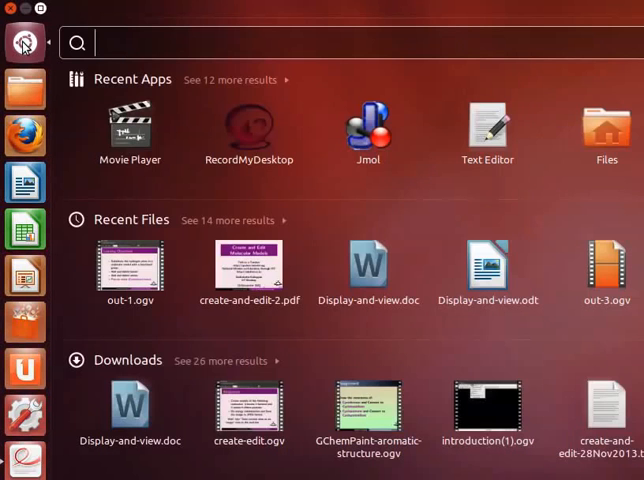
type("jmo")
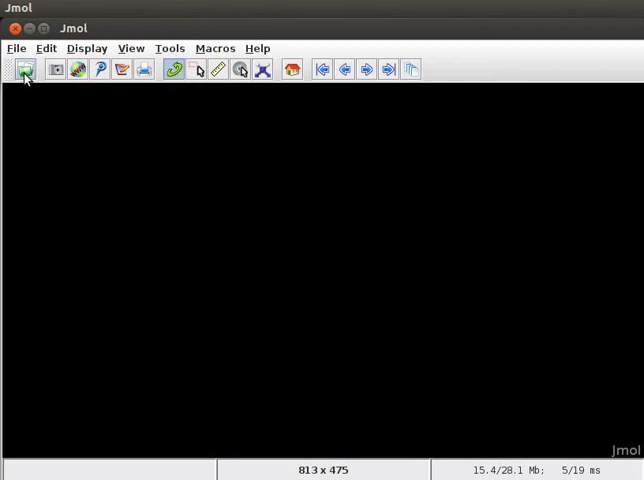
- Load the 'propane' file from the Desktop folder through the Open dialog
left_click(24, 69)
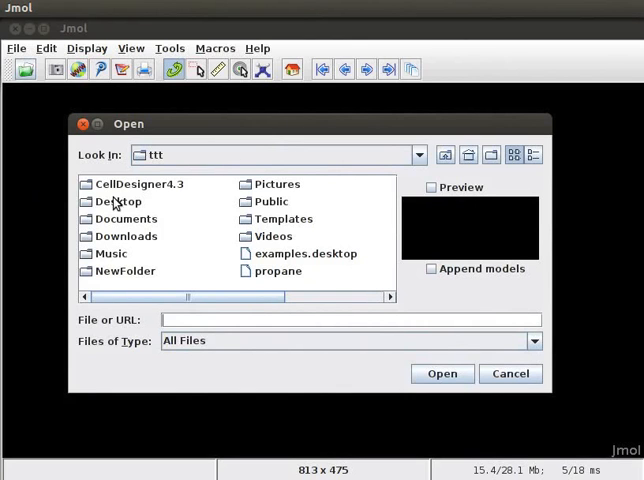
left_click(117, 201)
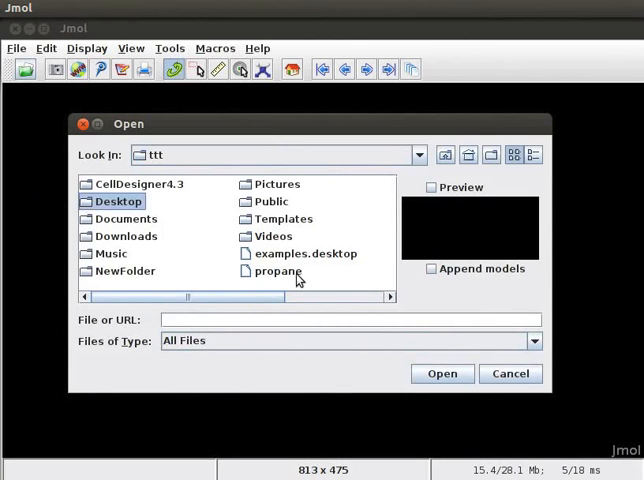
double_click(114, 201)
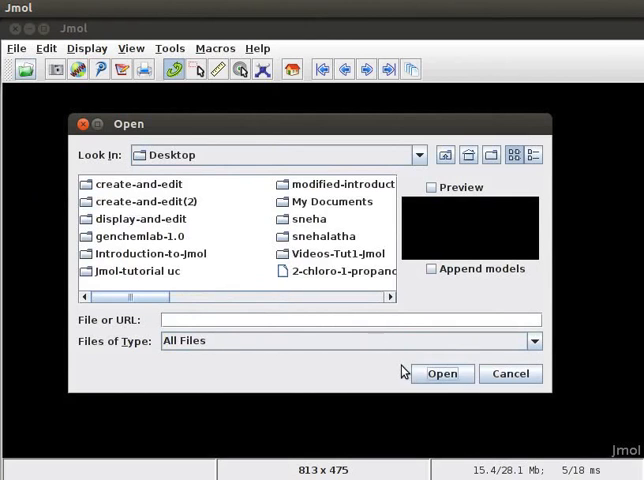
type("pro")
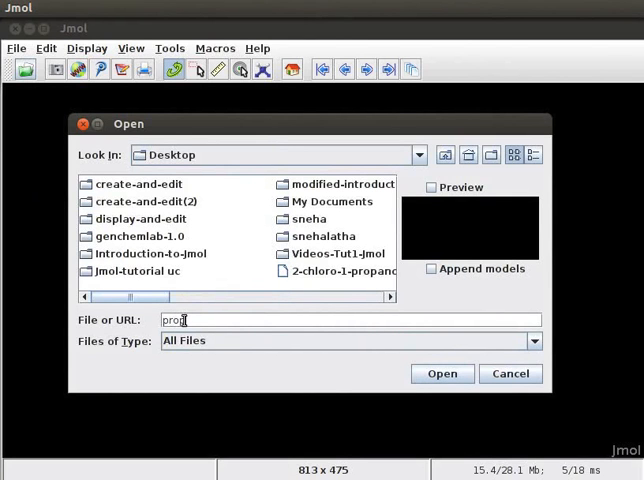
type("pane")
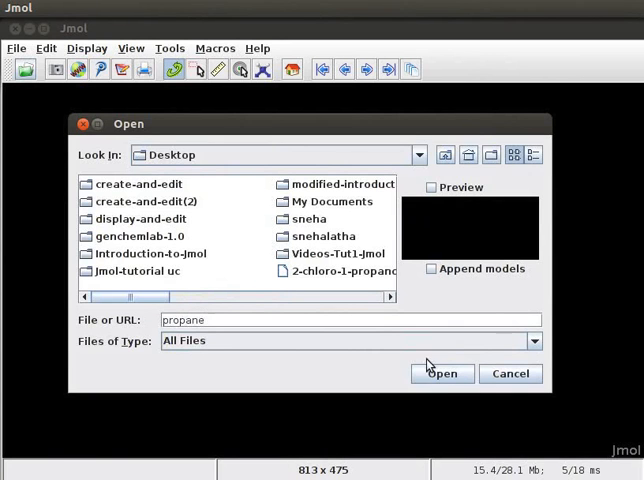
left_click(442, 373)
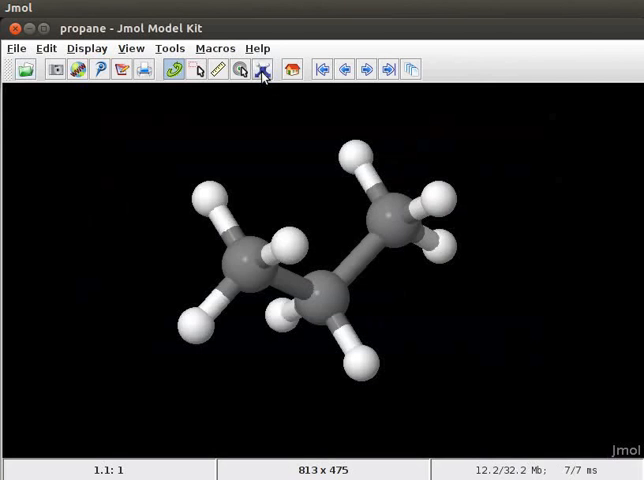
- Enable the Model Kit, select oxygen, and replace a terminal hydrogen with O
left_click(261, 70)
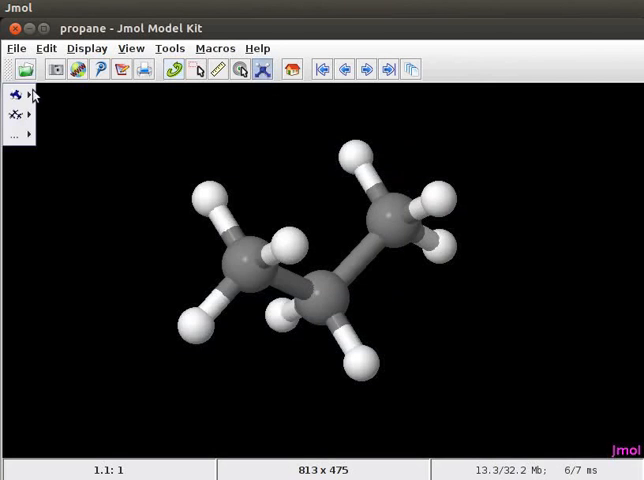
left_click(11, 92)
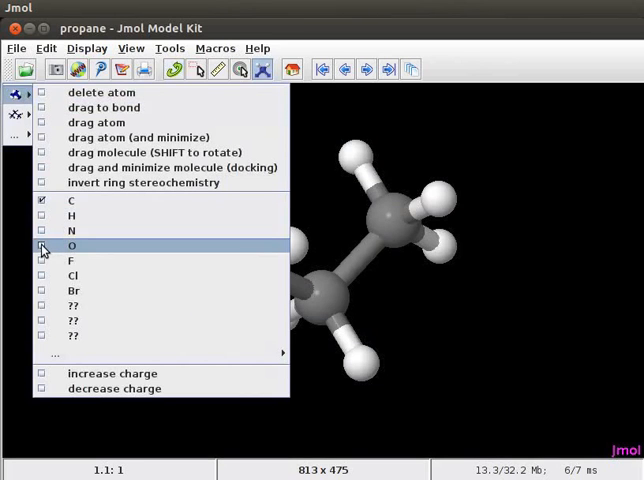
left_click(74, 245)
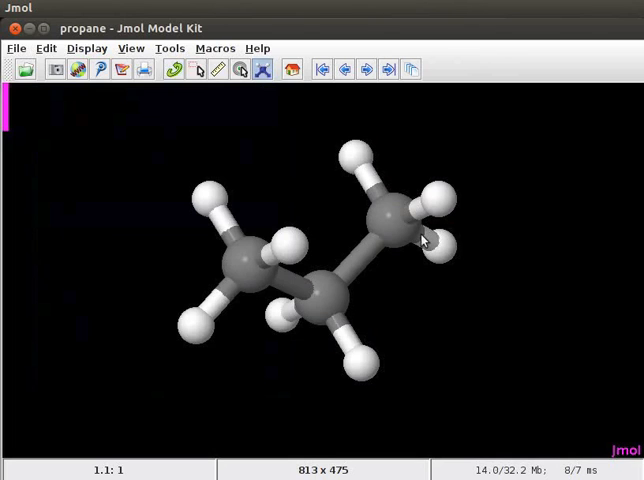
left_click(438, 248)
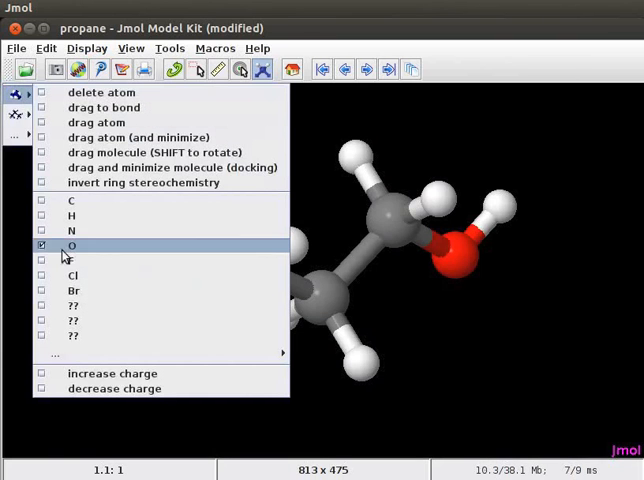
mouse_move(70, 276)
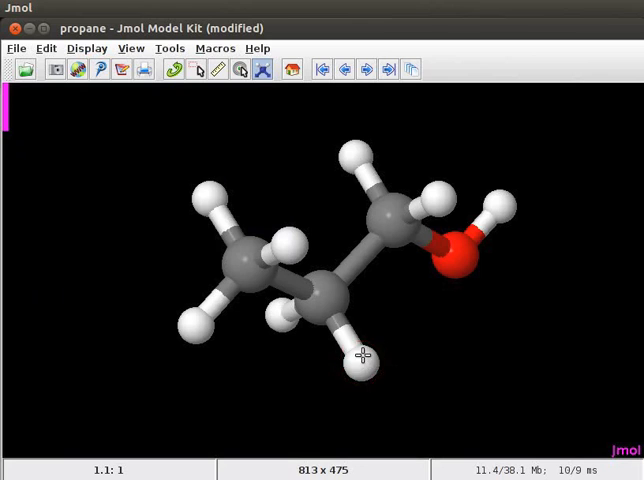
- Replace the hydrogen on the middle carbon with the selected element
left_click(365, 360)
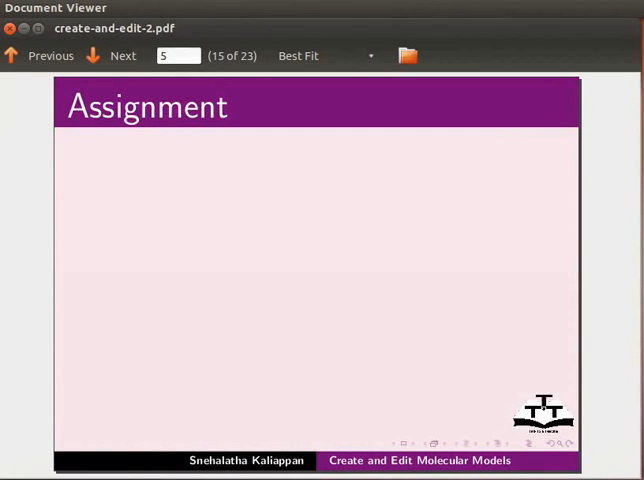
- Return to the Jmol window holding the 2-chloro-1-propanol model
left_click(123, 55)
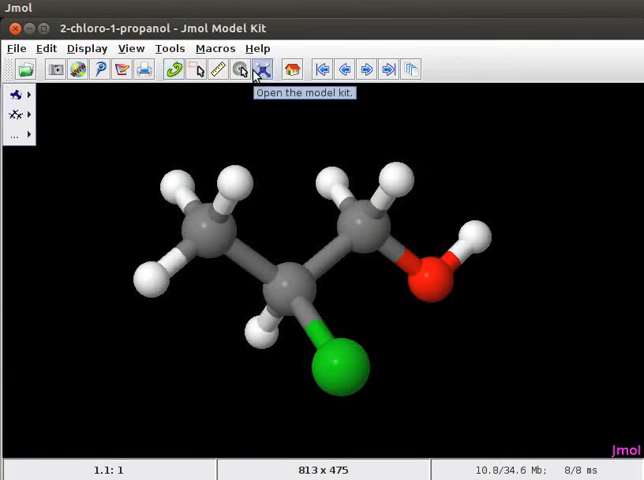
left_click(13, 135)
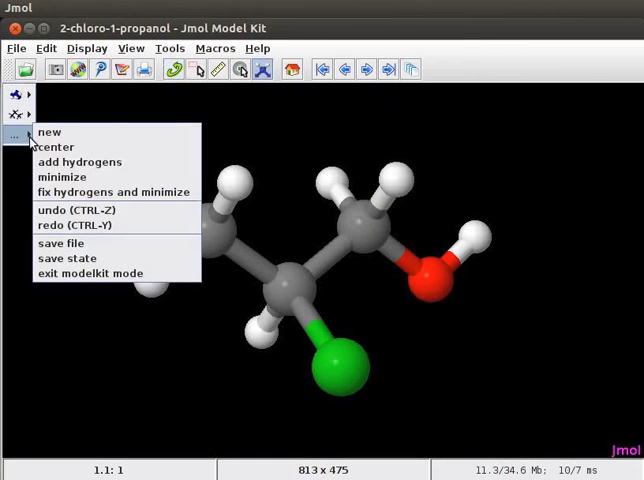
mouse_move(55, 147)
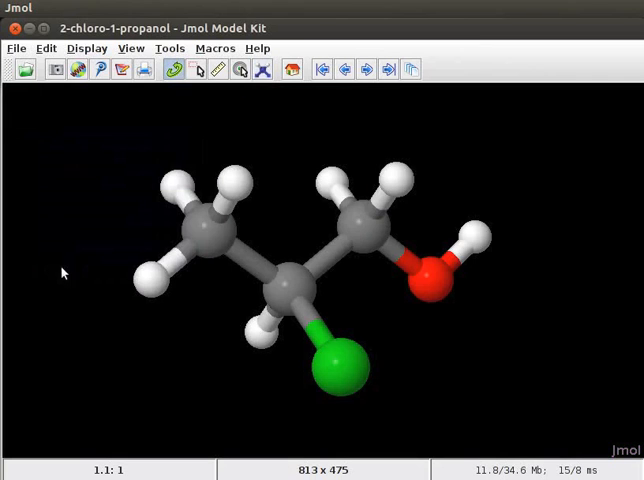
mouse_move(137, 123)
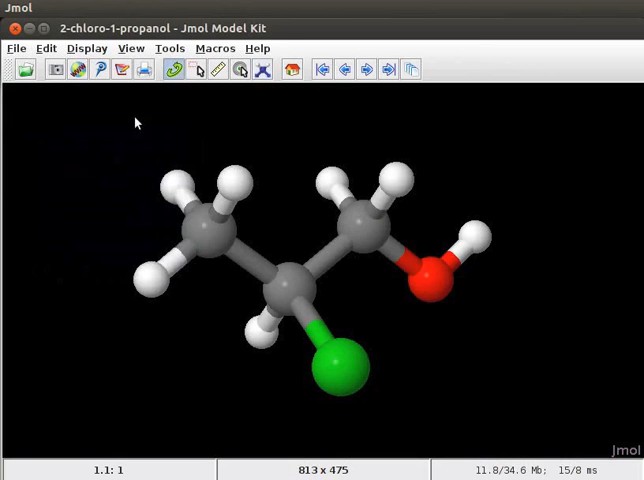
right_click(135, 122)
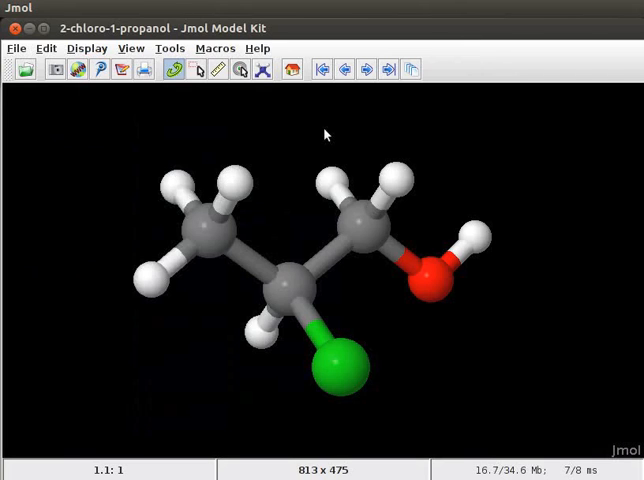
right_click(328, 136)
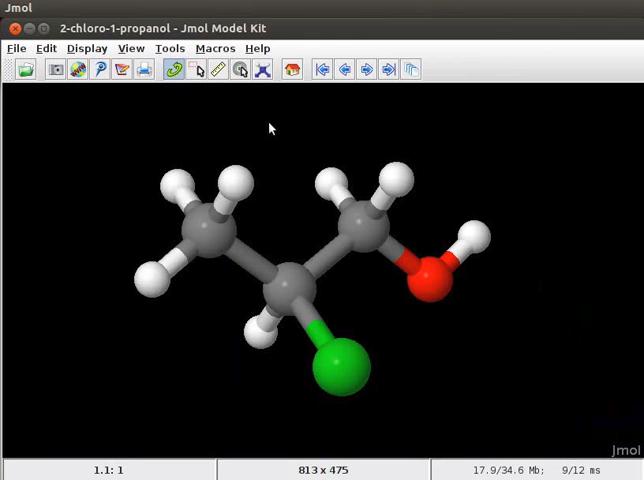
mouse_move(425, 280)
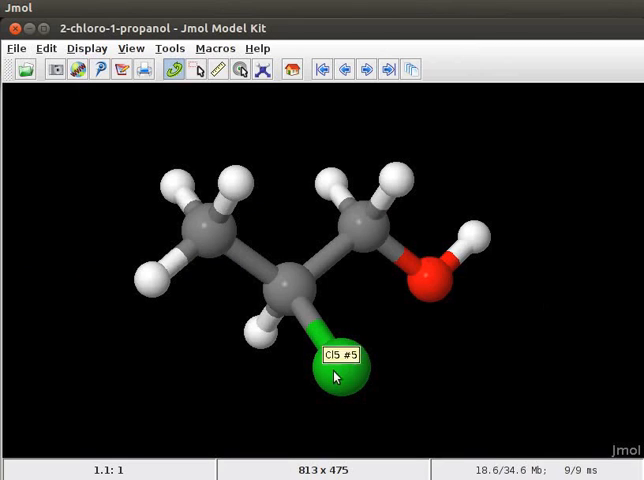
mouse_move(370, 235)
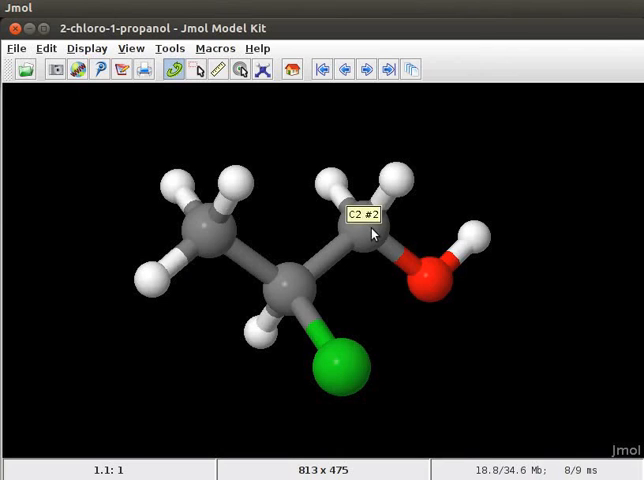
- Open the model kit atom options and delete atoms from the model
left_click(262, 69)
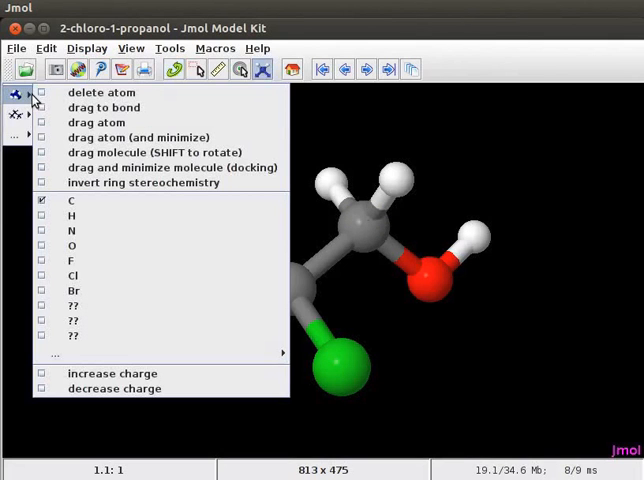
mouse_move(100, 92)
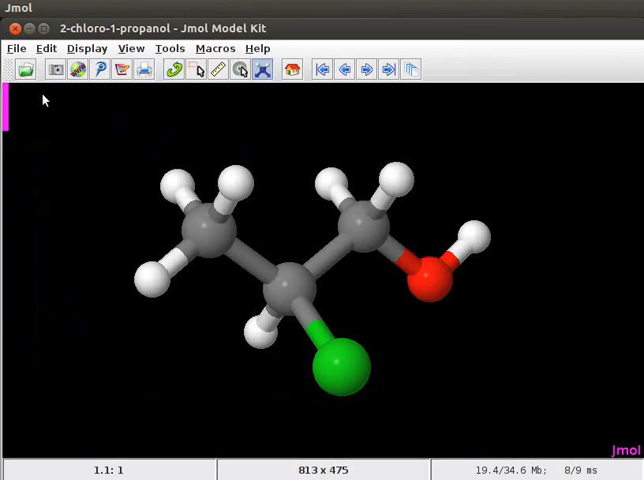
left_click(430, 290)
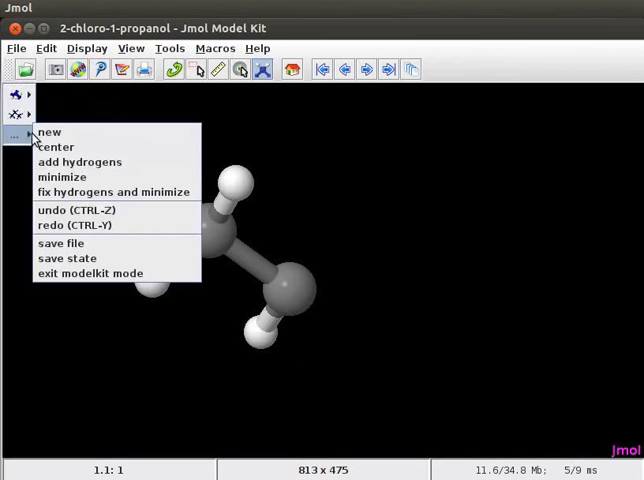
mouse_move(80, 161)
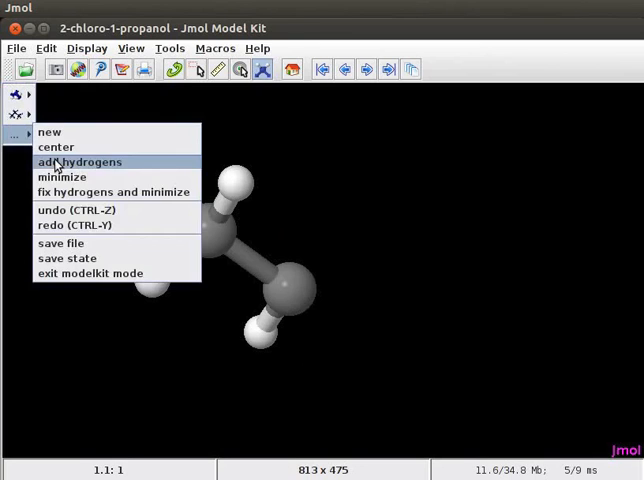
- Add hydrogens to the two-carbon skeleton to complete ethane
left_click(79, 161)
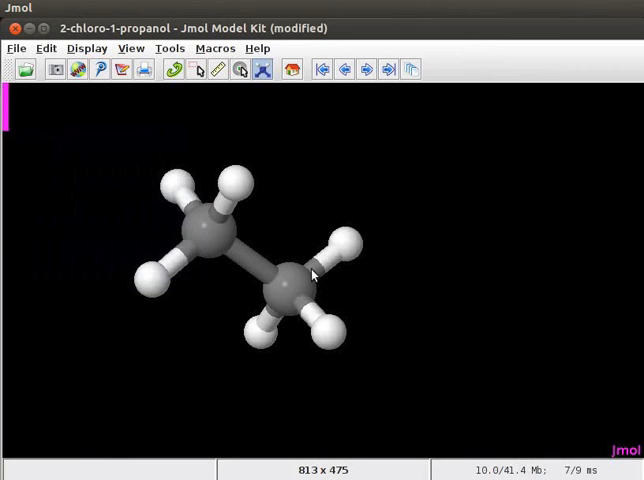
mouse_move(318, 303)
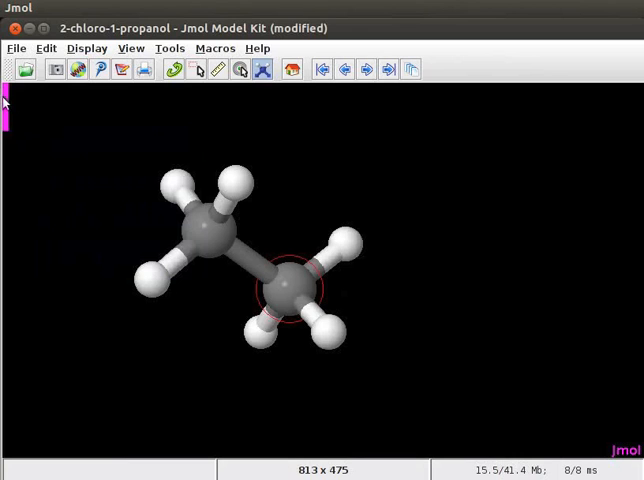
- Select the double bond type in the model kit bond options
left_click(9, 93)
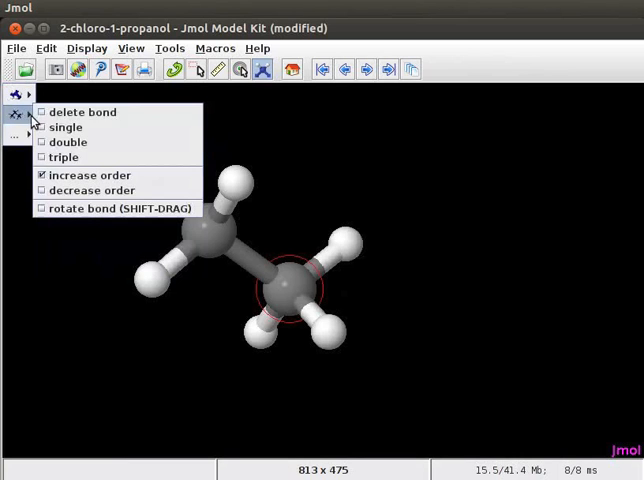
mouse_move(68, 142)
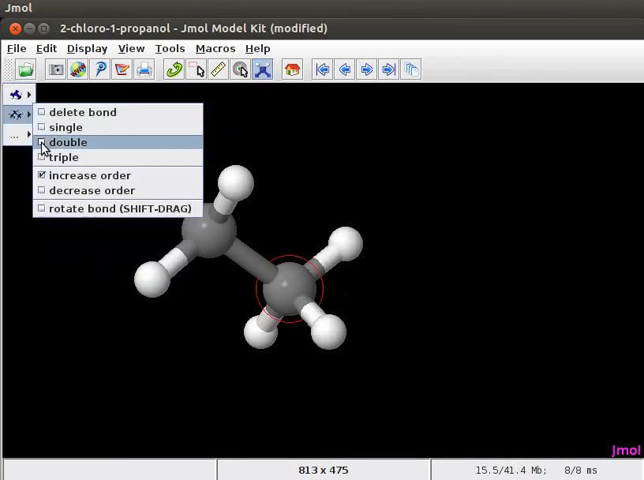
left_click(68, 141)
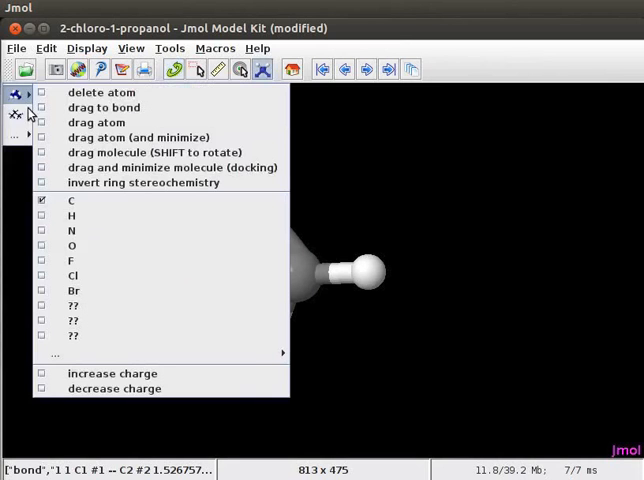
- Select the triple bond type in the model kit bond options
left_click(16, 94)
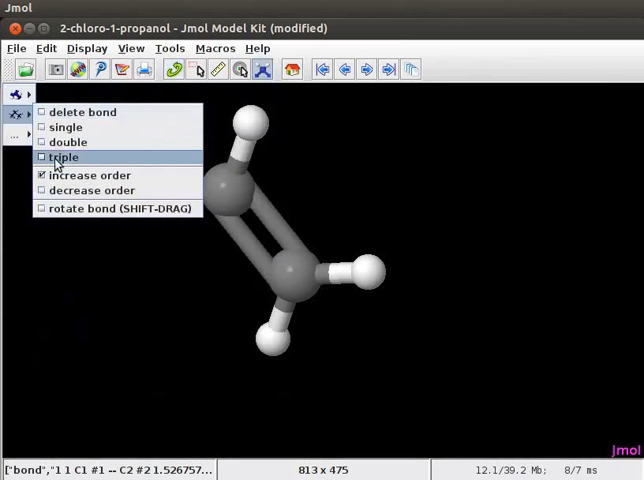
left_click(65, 157)
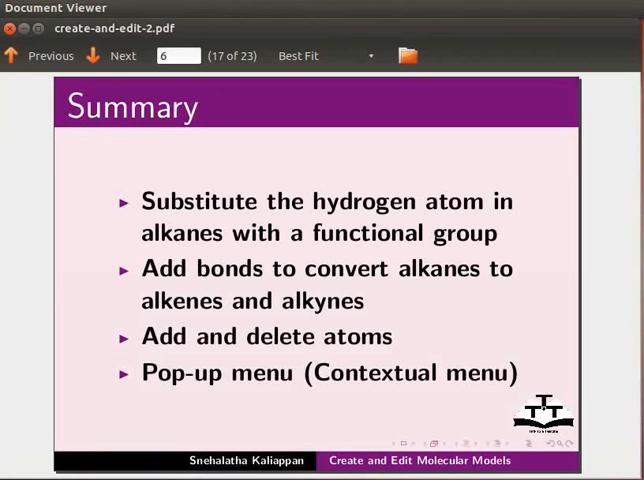
- Advance past the Spoken Tutorial Project and Workshops slides to the Acknowledgements slide
left_click(122, 55)
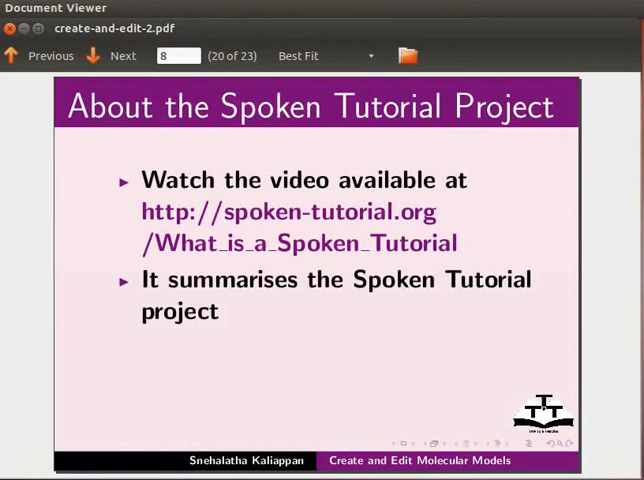
left_click(122, 56)
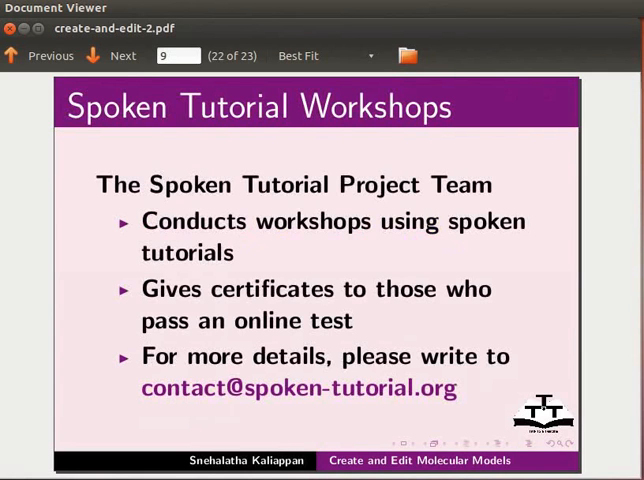
left_click(122, 55)
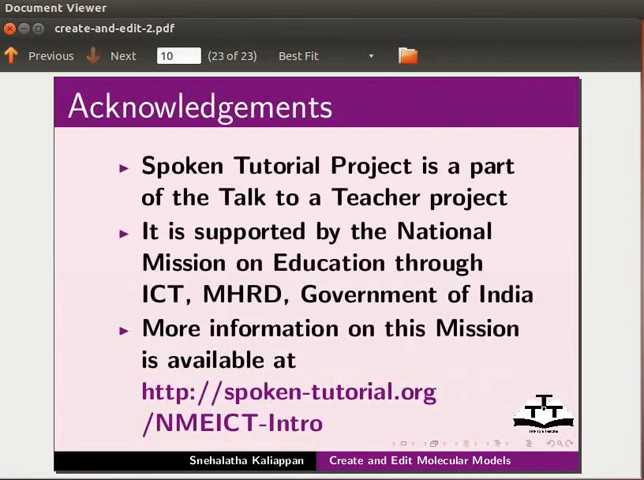